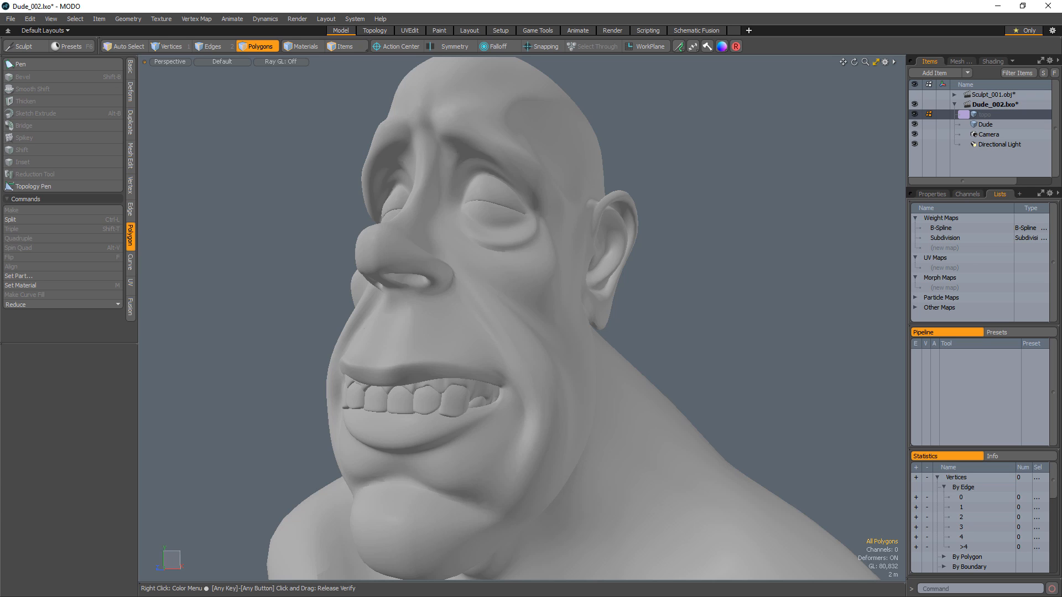
- Enter the Topology layout and activate the Topology Pen with Background Constraint snapping to the head
{"action": "left_click", "coordinate": [33, 186]}
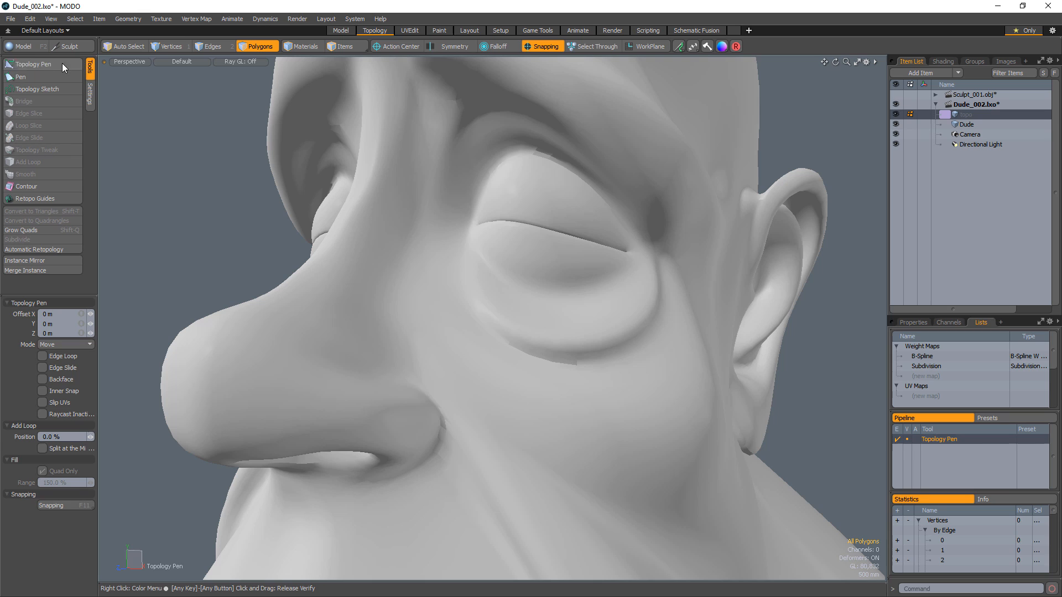
{"action": "left_click", "coordinate": [34, 64]}
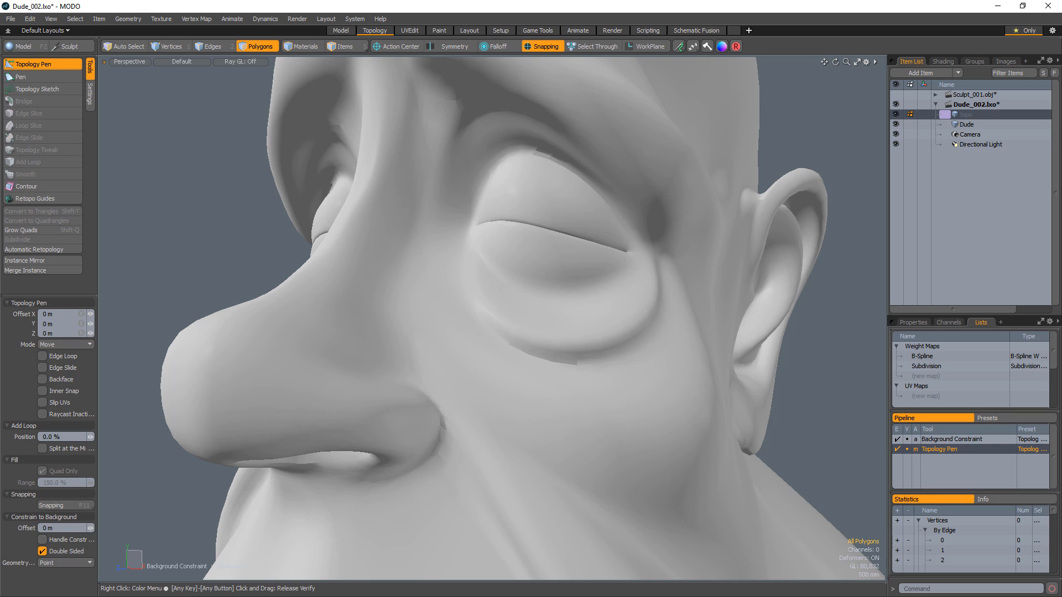